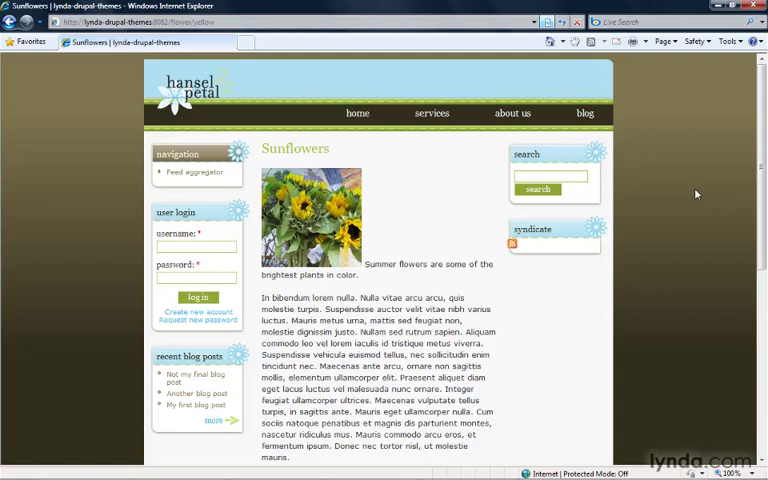
{"action": "mouse_move", "coordinate": [614, 65]}
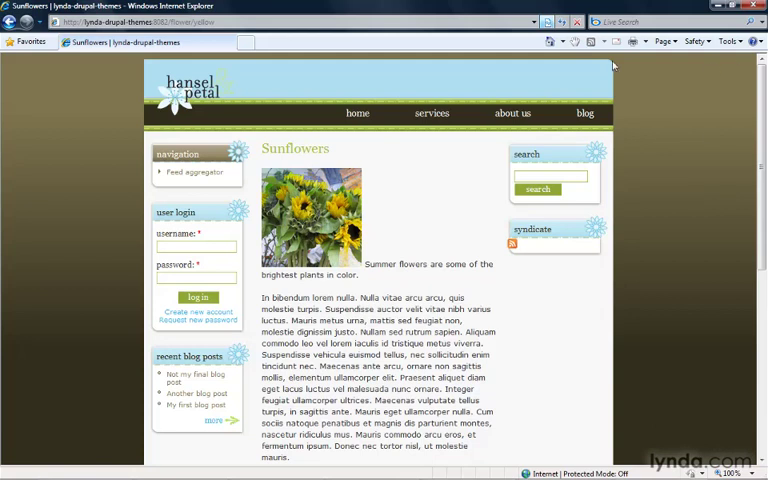
{"action": "mouse_move", "coordinate": [195, 227]}
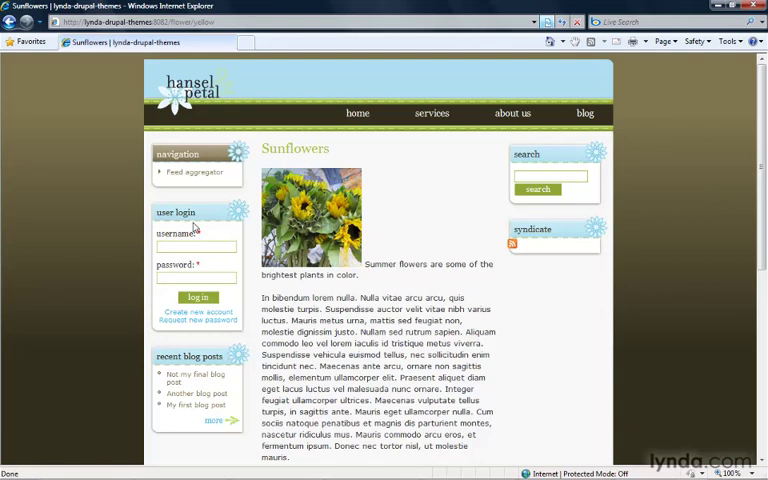
Enable Themer info on the Sunflowers page and inspect the admin block's template suggestions.
{"action": "scroll", "scroll_direction": "down", "scroll_amount": 3}
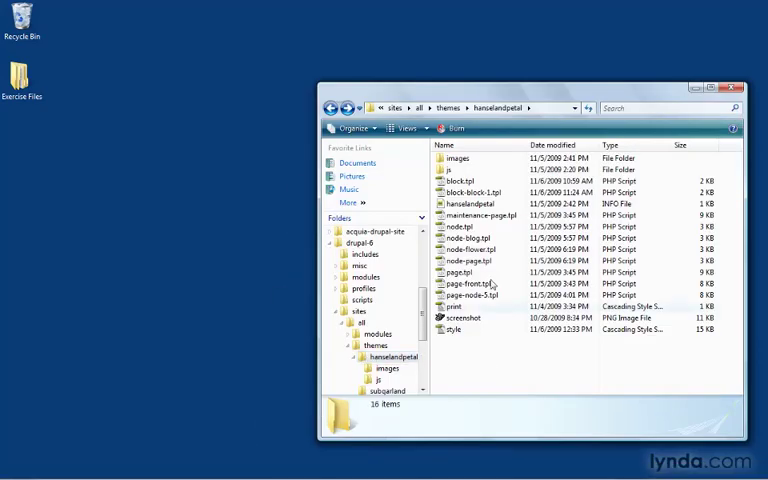
{"action": "left_click", "coordinate": [455, 181]}
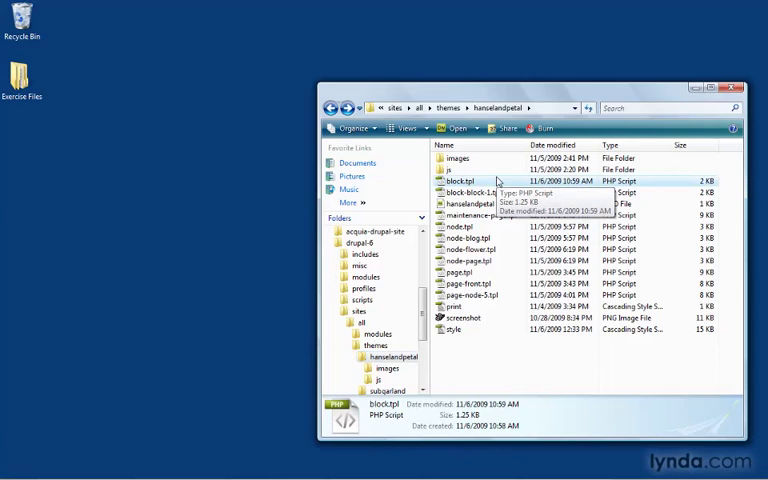
{"action": "mouse_move", "coordinate": [302, 312]}
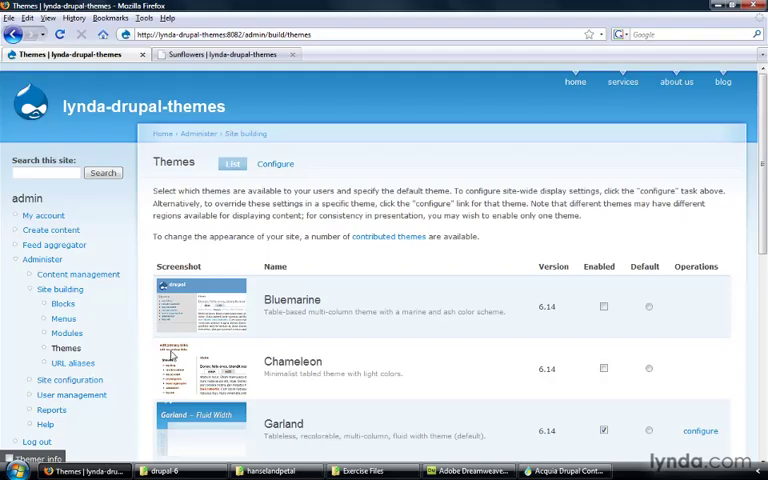
{"action": "left_click", "coordinate": [224, 54]}
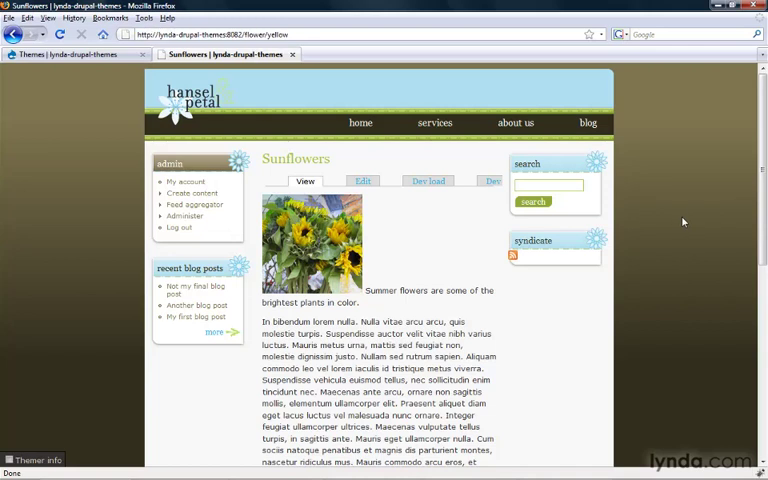
{"action": "left_click", "coordinate": [35, 460]}
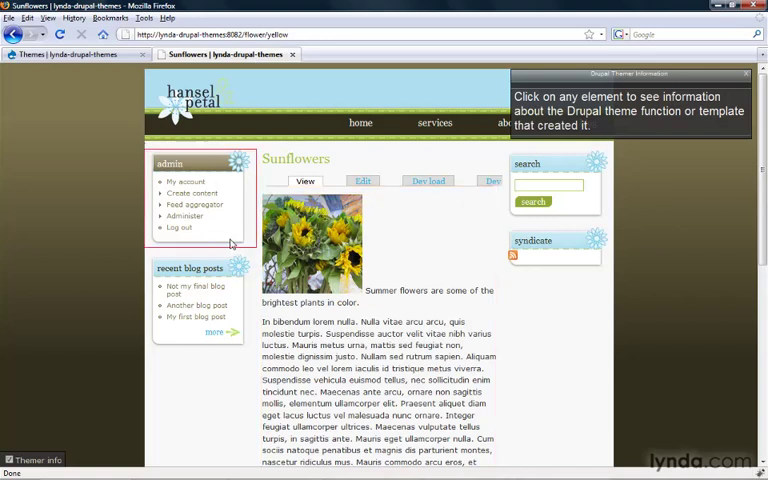
{"action": "left_click", "coordinate": [390, 207]}
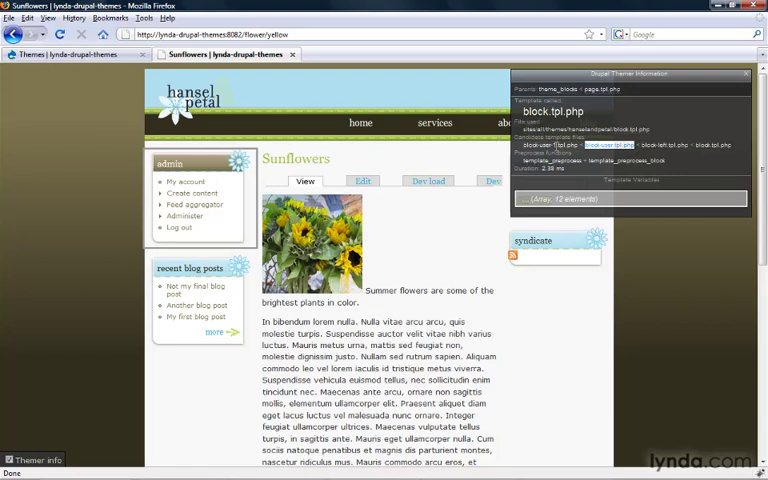
{"action": "mouse_move", "coordinate": [595, 157]}
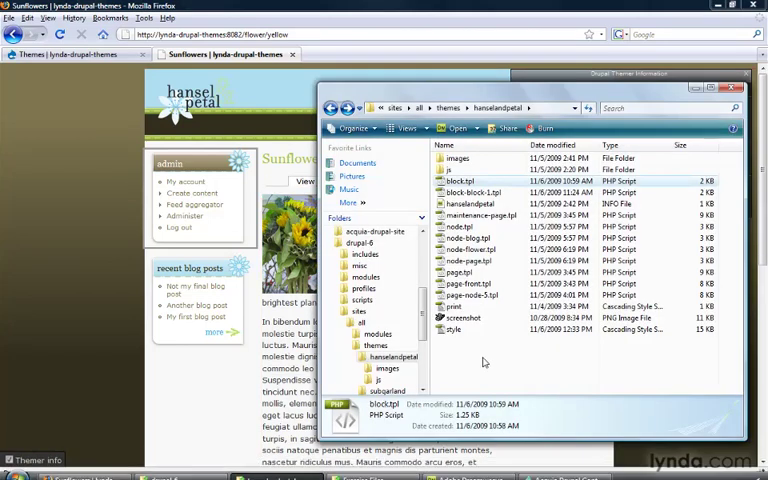
Paste a copy of block.tpl into the hanselandpetal folder and rename it block-user.tpl.
{"action": "right_click", "coordinate": [456, 181]}
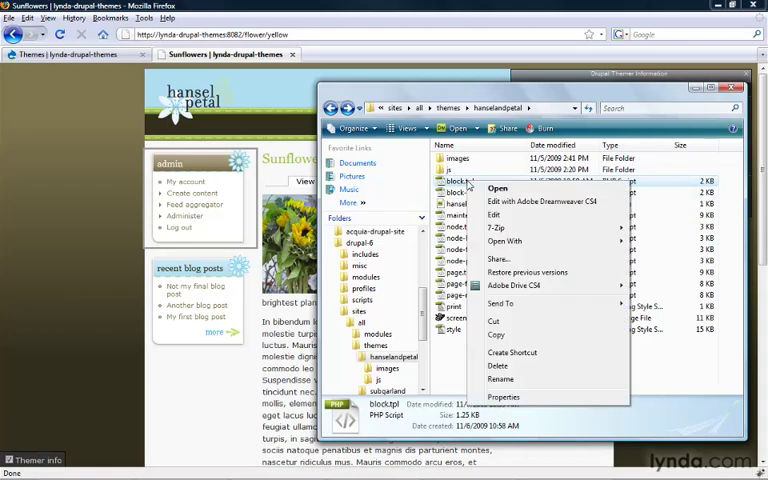
{"action": "mouse_move", "coordinate": [520, 286]}
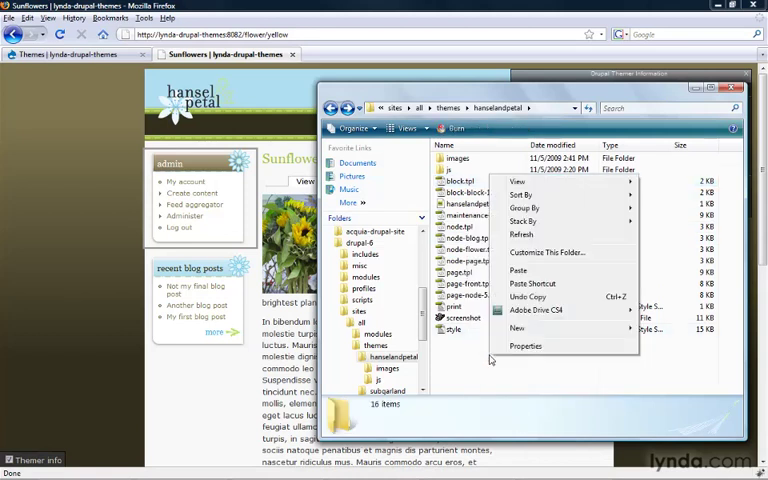
{"action": "left_click", "coordinate": [518, 270]}
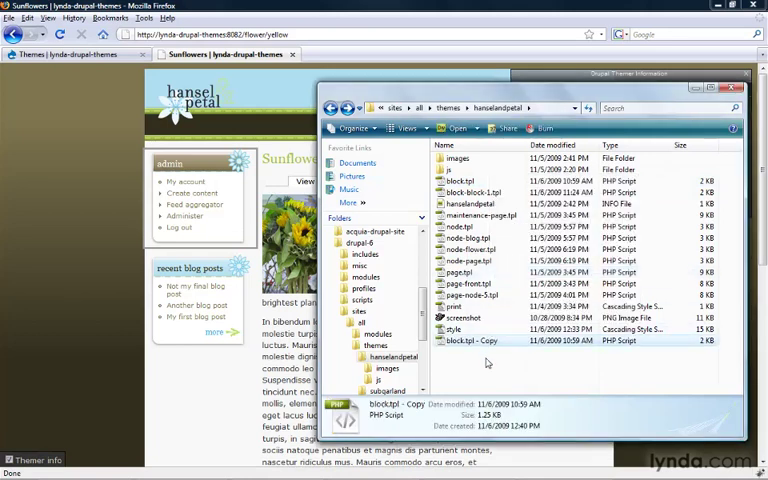
{"action": "double_click", "coordinate": [475, 340]}
{"action": "type", "text": "-user"}
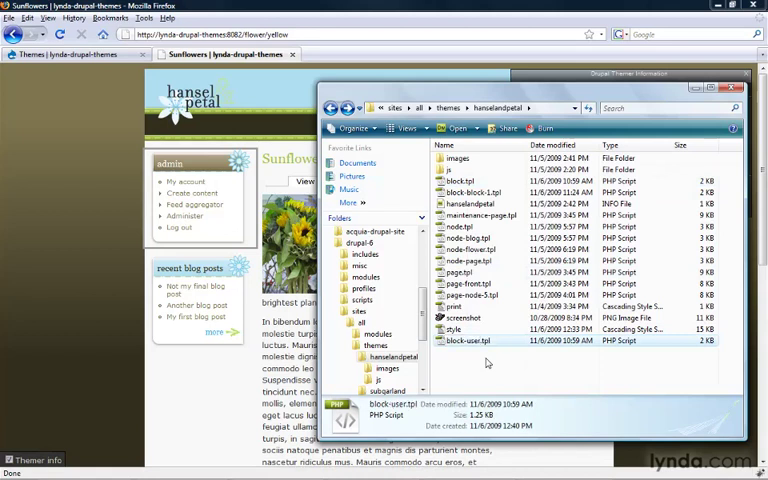
{"action": "right_click", "coordinate": [466, 340]}
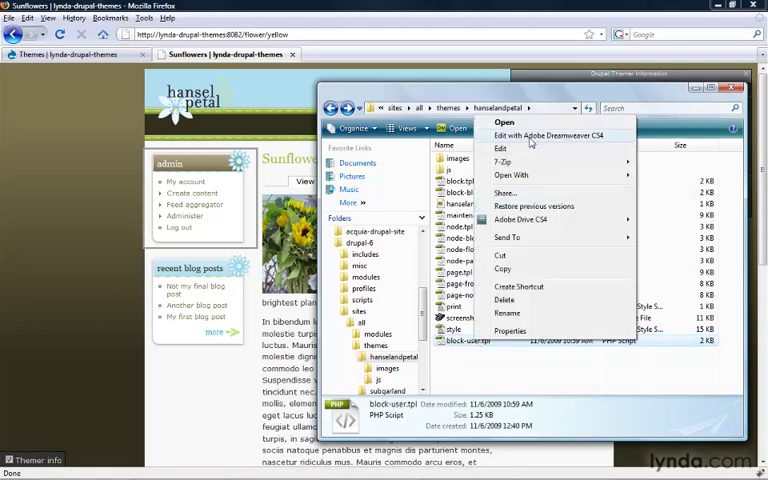
Open block-user.tpl.php in Dreamweaver CS4 to change its title tags to h4.
{"action": "left_click", "coordinate": [535, 135]}
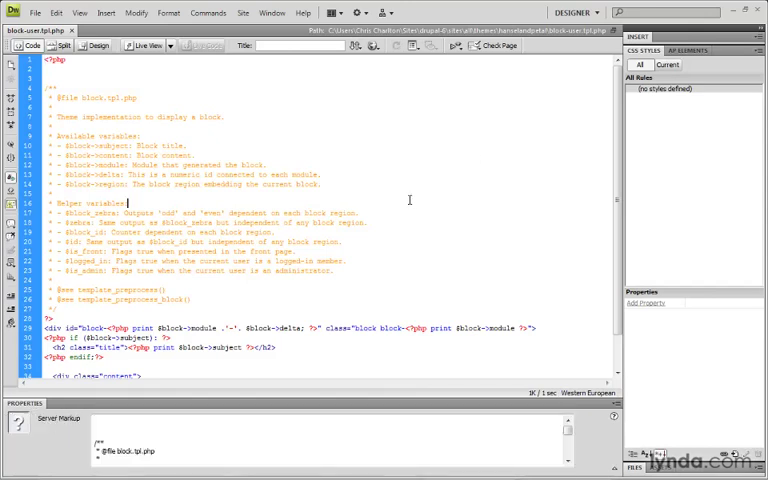
{"action": "scroll", "scroll_direction": "down", "scroll_amount": 3}
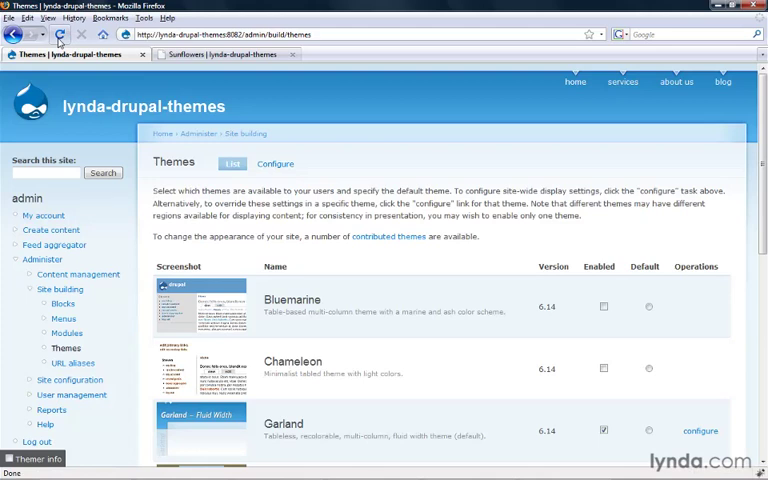
Reload the Drupal Themes administration page in Firefox.
{"action": "left_click", "coordinate": [215, 54]}
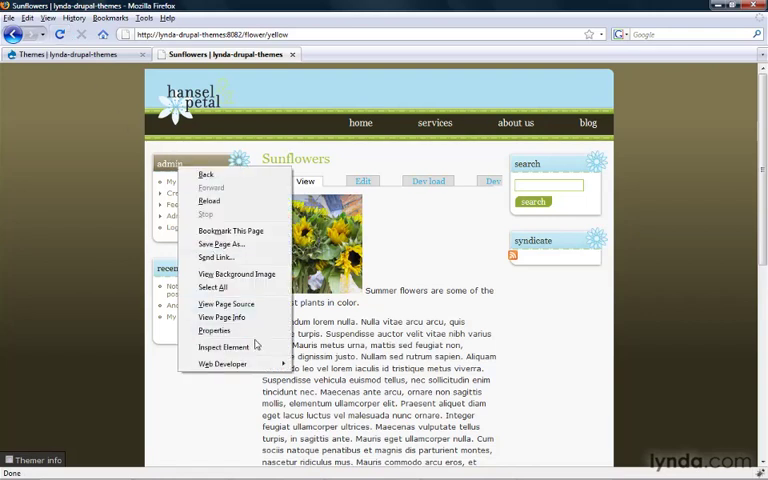
Inspect the admin and Who's new block titles in Firebug to confirm h4 tags.
{"action": "left_click", "coordinate": [223, 346]}
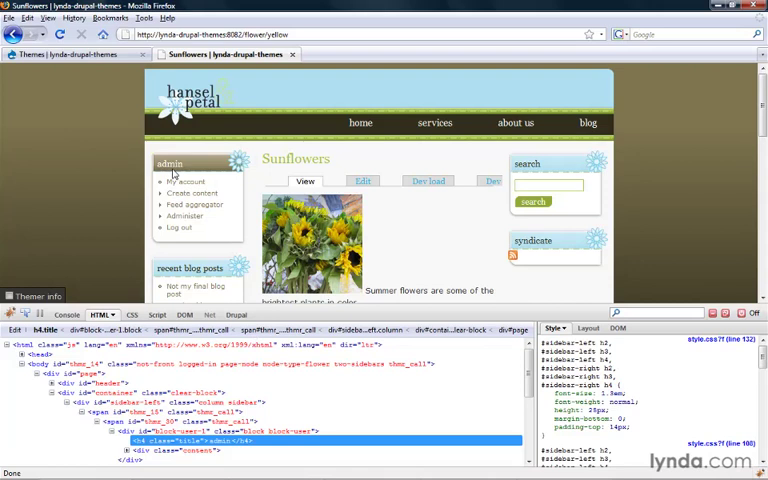
{"action": "mouse_move", "coordinate": [197, 172]}
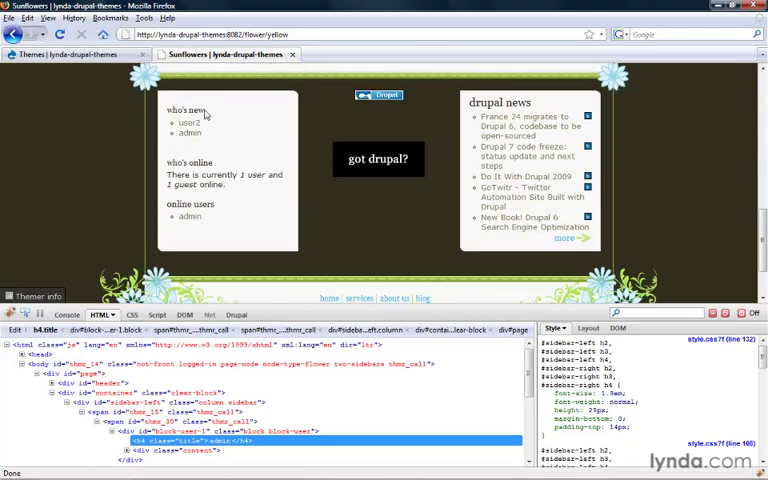
{"action": "right_click", "coordinate": [195, 110]}
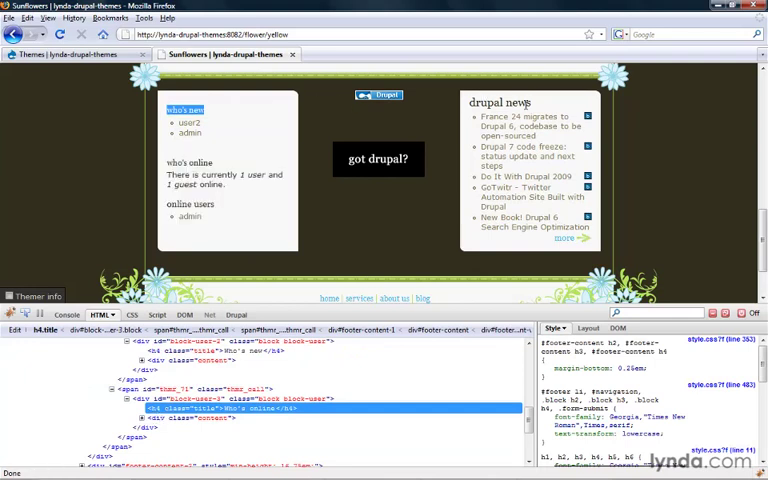
{"action": "mouse_move", "coordinate": [533, 107]}
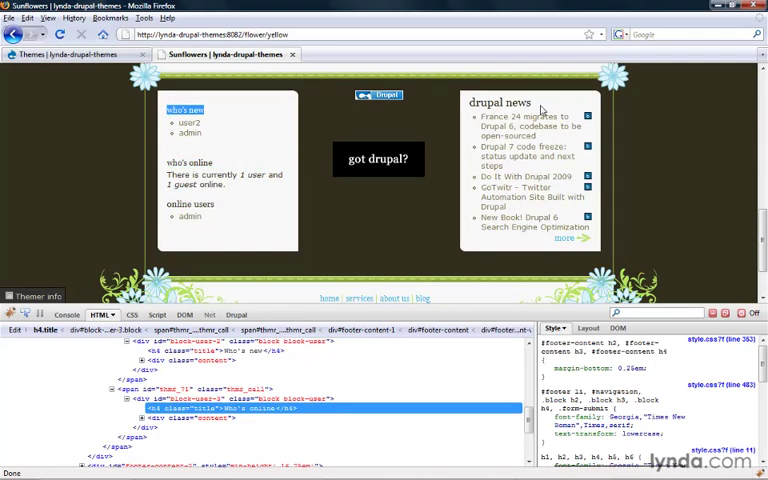